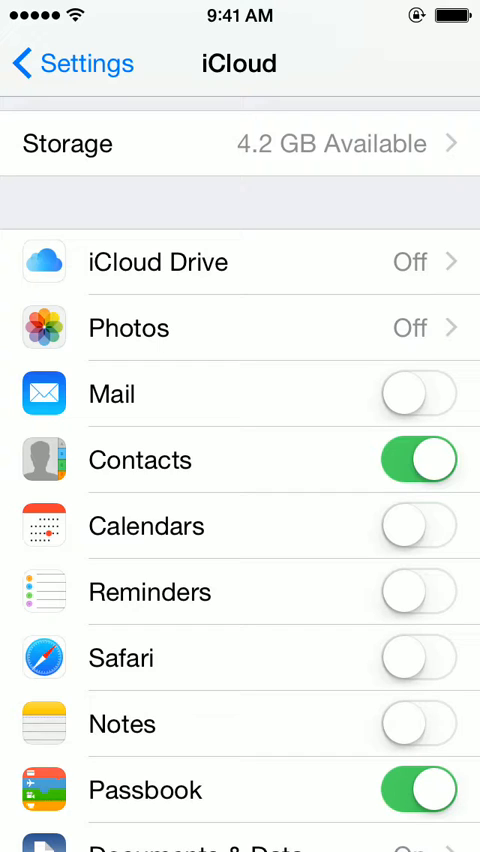
Scroll down through the iCloud feature list toward the Storage entry
{"action": "scroll", "scroll_direction": "down", "scroll_amount": 3}
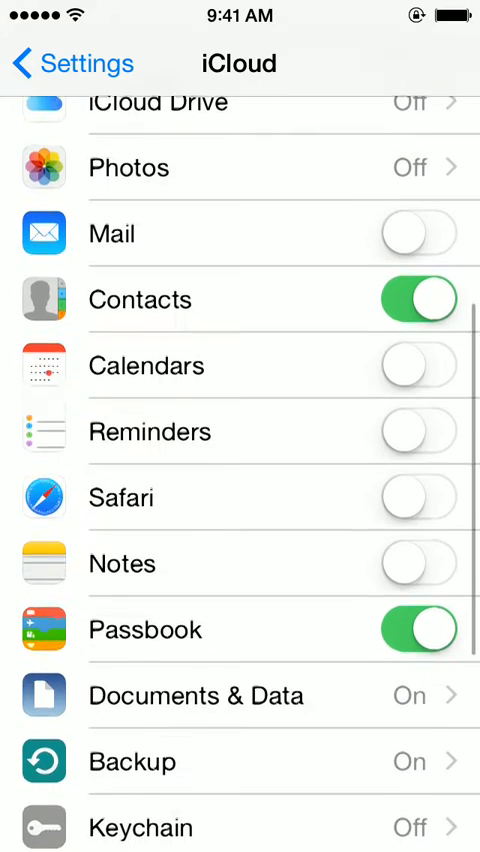
{"action": "scroll", "scroll_direction": "down", "scroll_amount": 3}
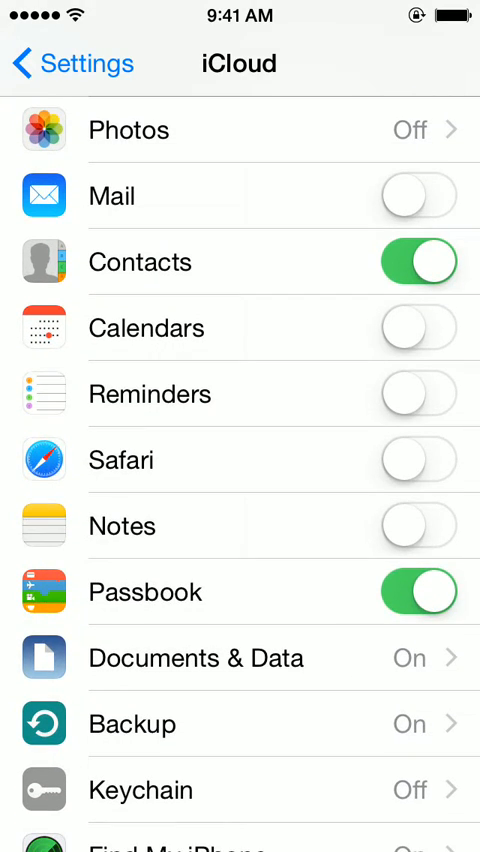
{"action": "scroll", "scroll_direction": "down", "scroll_amount": 3}
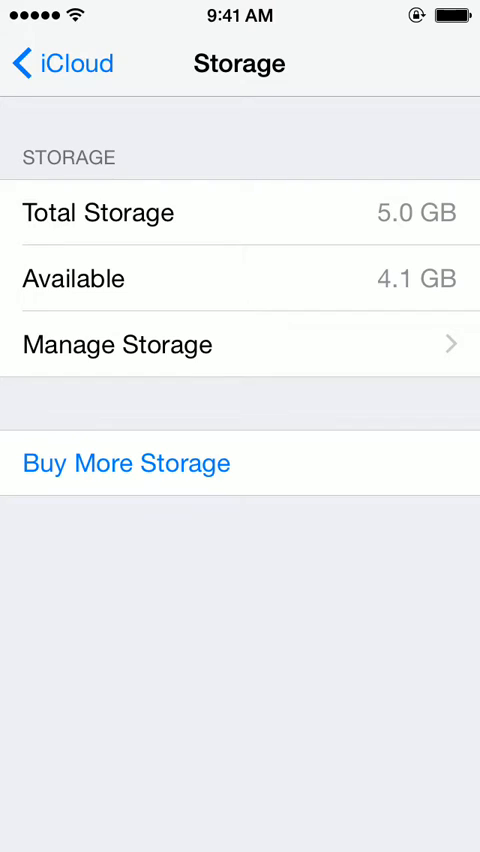
Return from the Storage summary to the main iCloud settings page
{"action": "left_click", "coordinate": [120, 344]}
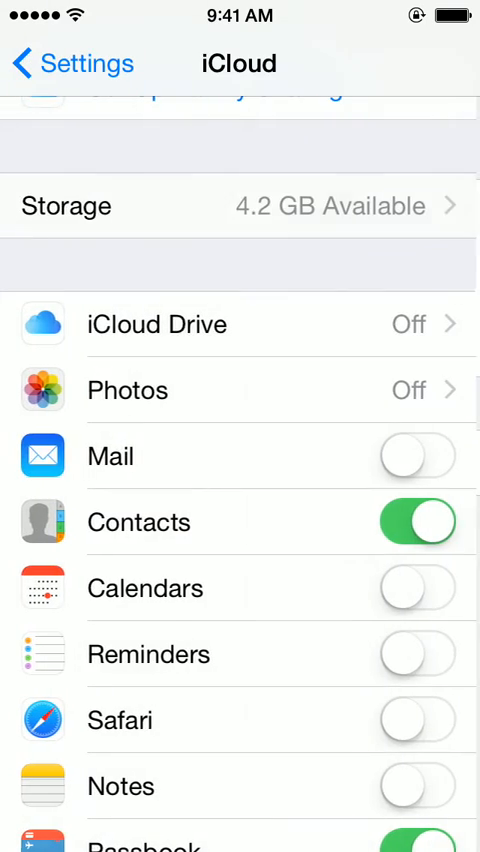
Scroll the iCloud list and reopen the iCloud Storage summary page
{"action": "scroll", "scroll_direction": "down", "scroll_amount": 3}
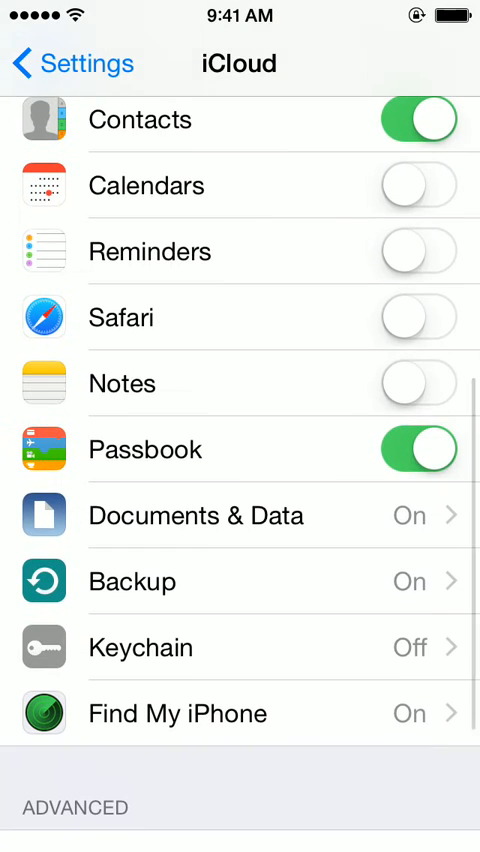
{"action": "left_click", "coordinate": [196, 516]}
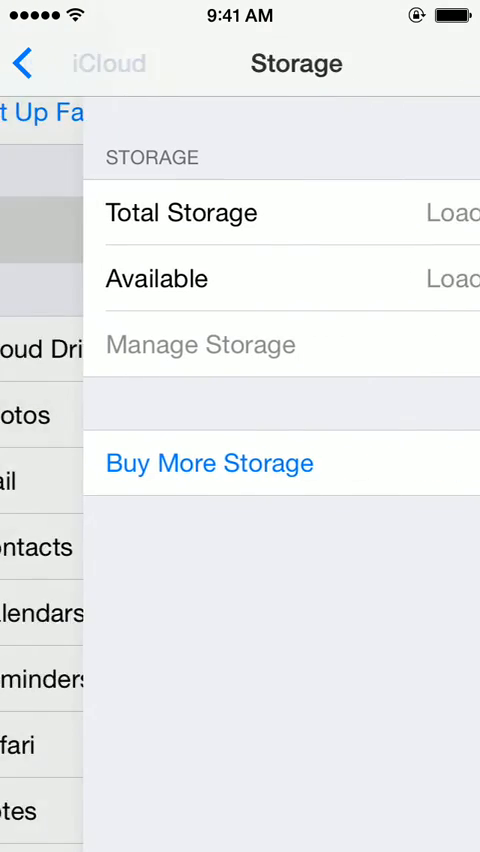
Show Manage Storage with the 896.3 MB iPhone backup and 4.1 GB of 5.0 GB available
{"action": "left_click", "coordinate": [200, 344]}
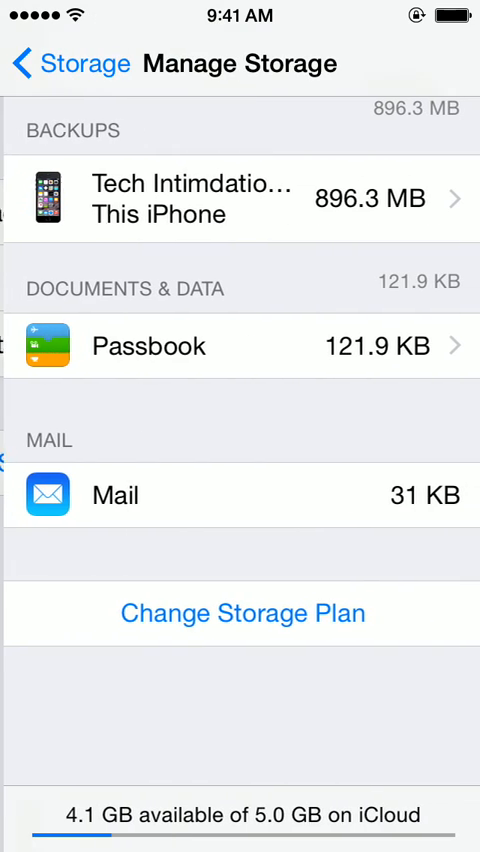